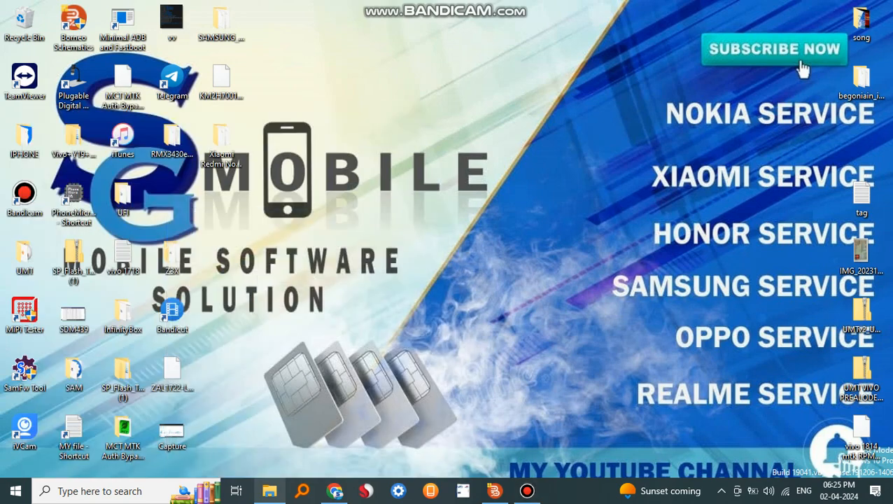
Show the Bin folder of the Karbonn K1 4G download tool in File Explorer.
{"action": "left_click", "coordinate": [269, 490]}
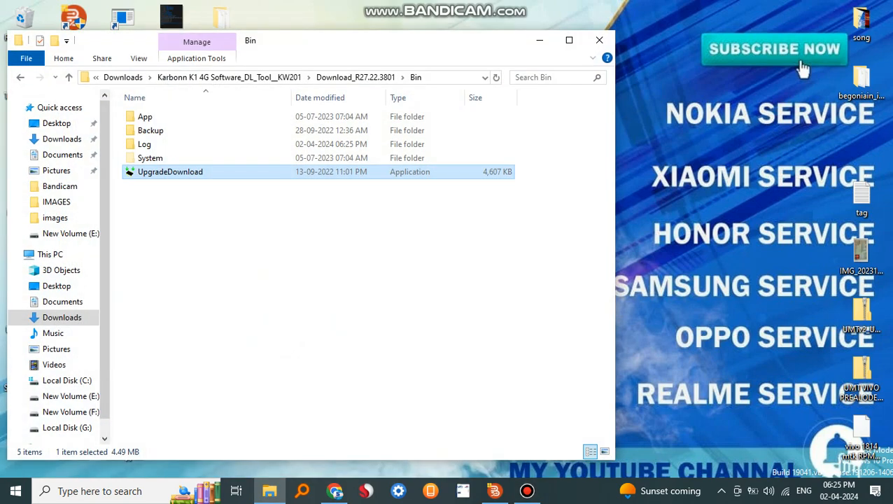
Launch UpgradeDownload and load the Karbonn_KW201_000_02_12_270723.pac firmware packet.
{"action": "double_click", "coordinate": [170, 171]}
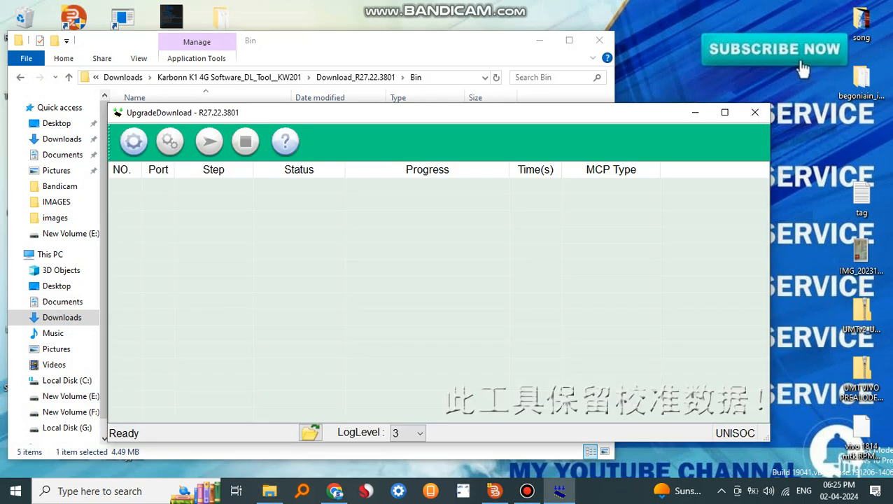
{"action": "left_click", "coordinate": [133, 141]}
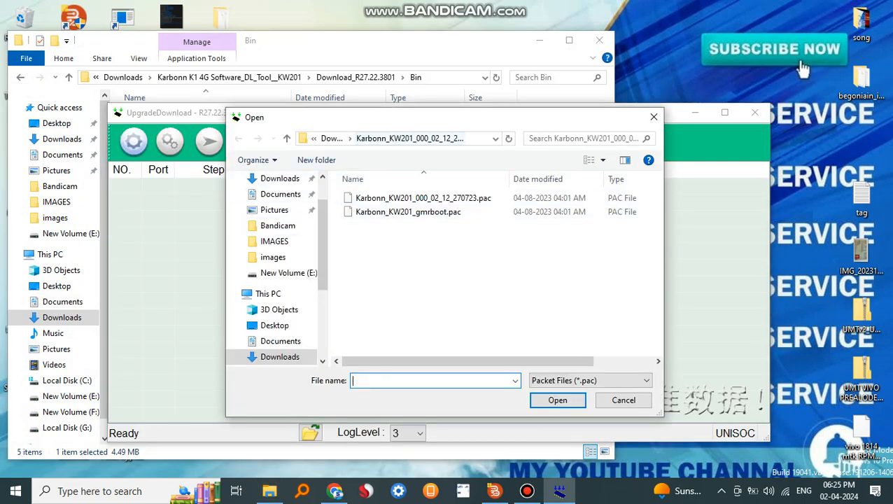
{"action": "left_click", "coordinate": [422, 198]}
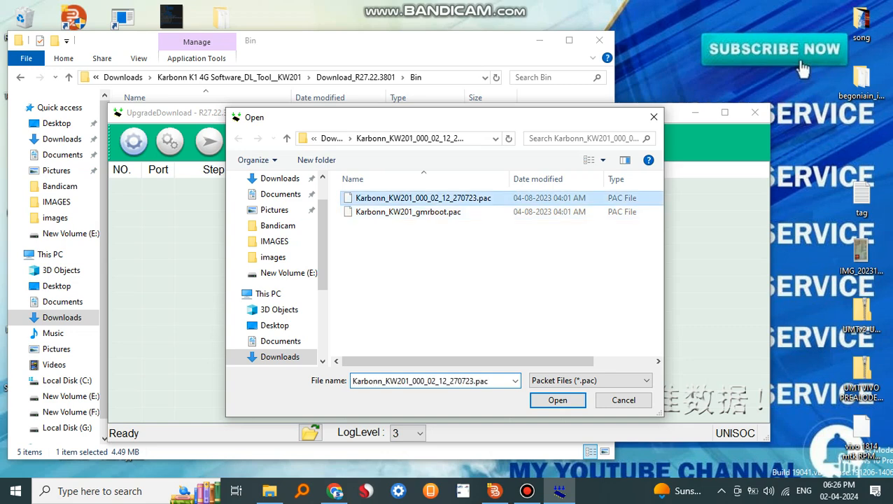
{"action": "left_click", "coordinate": [557, 400]}
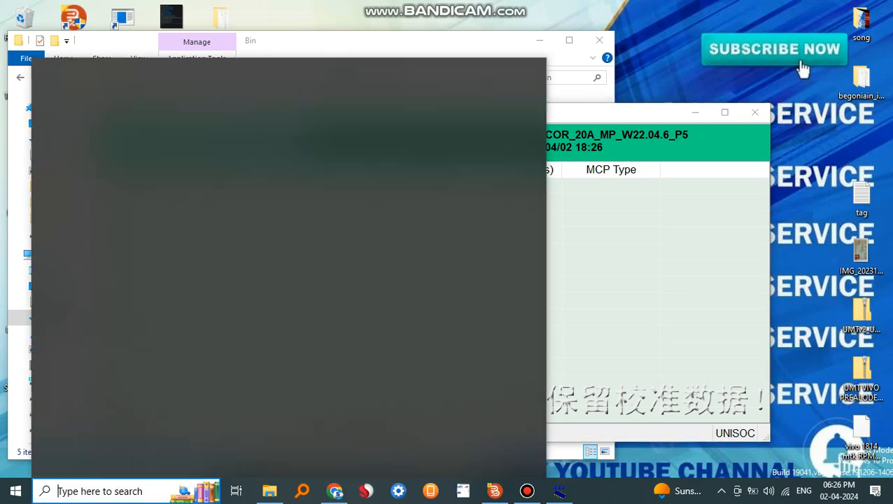
Search Windows for 'device Manager'.
{"action": "type", "text": "device Manager"}
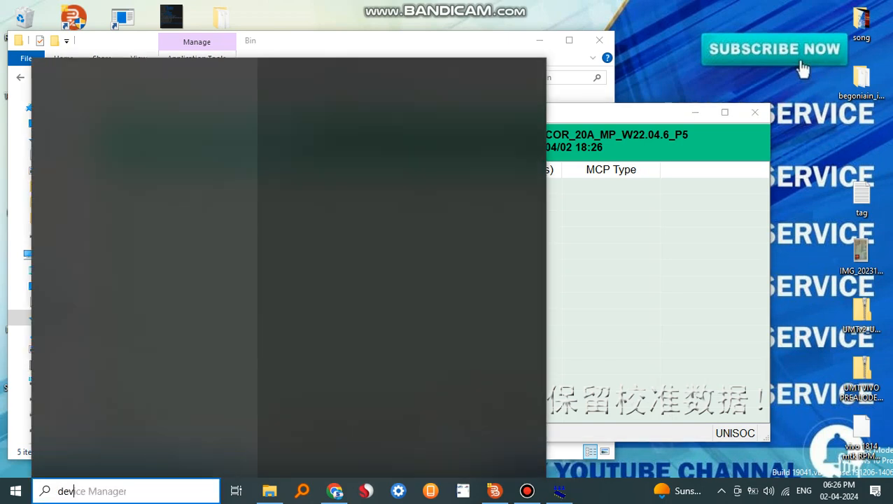